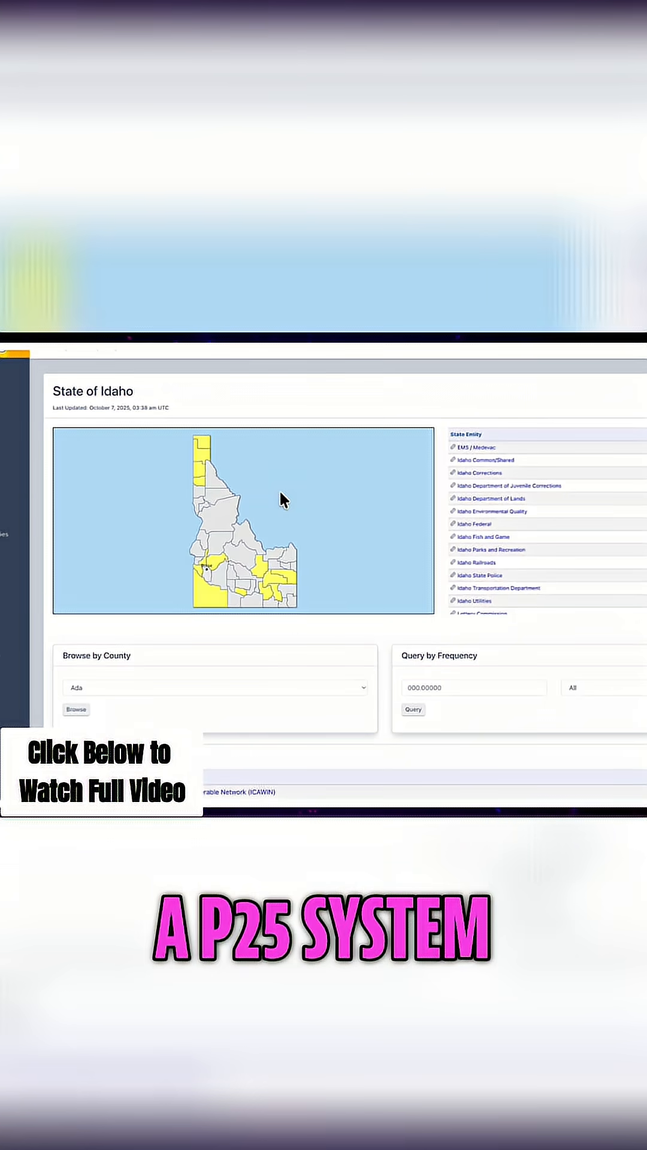
pyautogui.moveTo(273, 638)
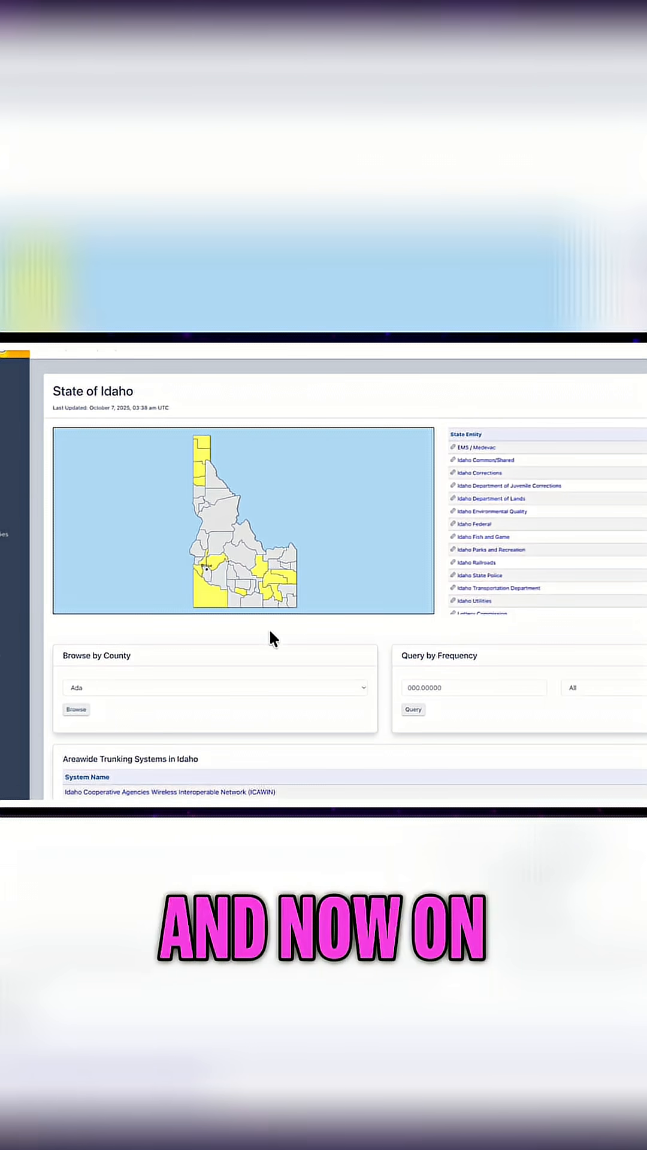
pyautogui.moveTo(285, 581)
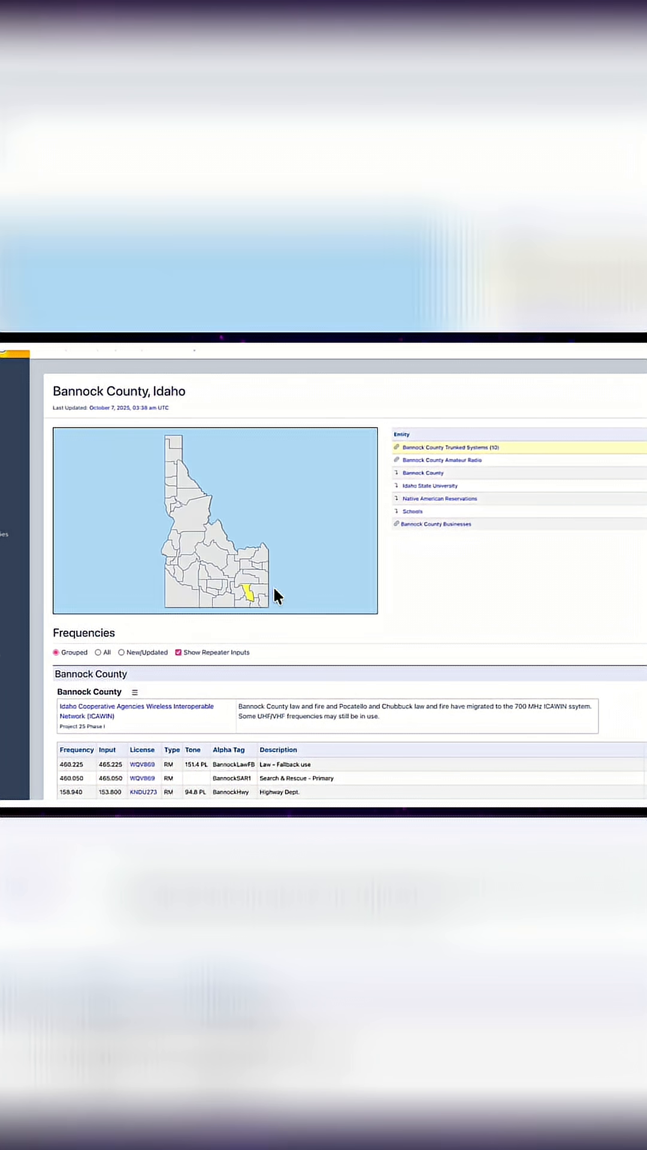
pyautogui.moveTo(415, 531)
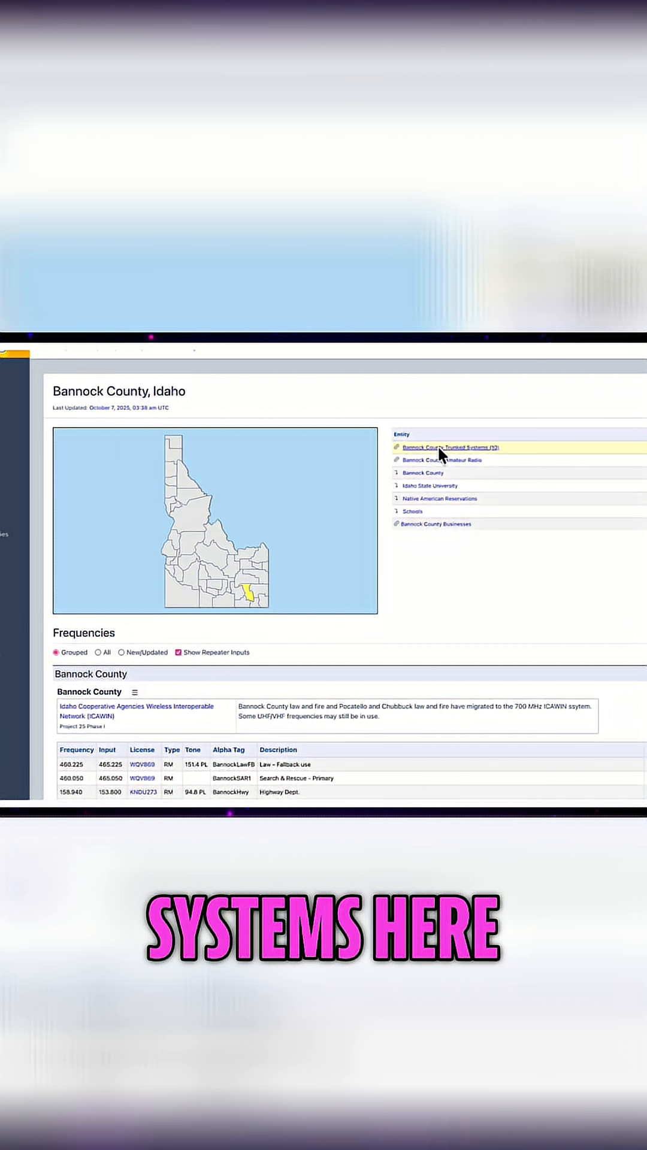
# Open 'Bannock County Trunked Systems (10)' from the Bannock County page
pyautogui.click(449, 448)
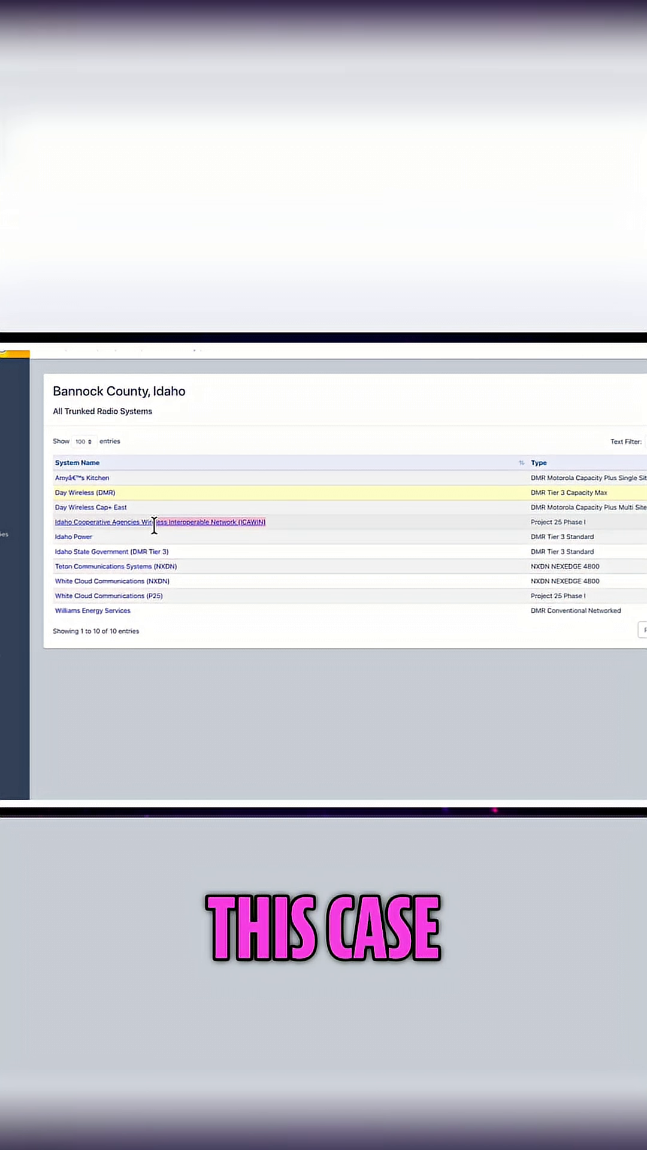
# Open the ICAWIN system page and scroll down to the Pocatello police and fire talkgroups
pyautogui.click(160, 522)
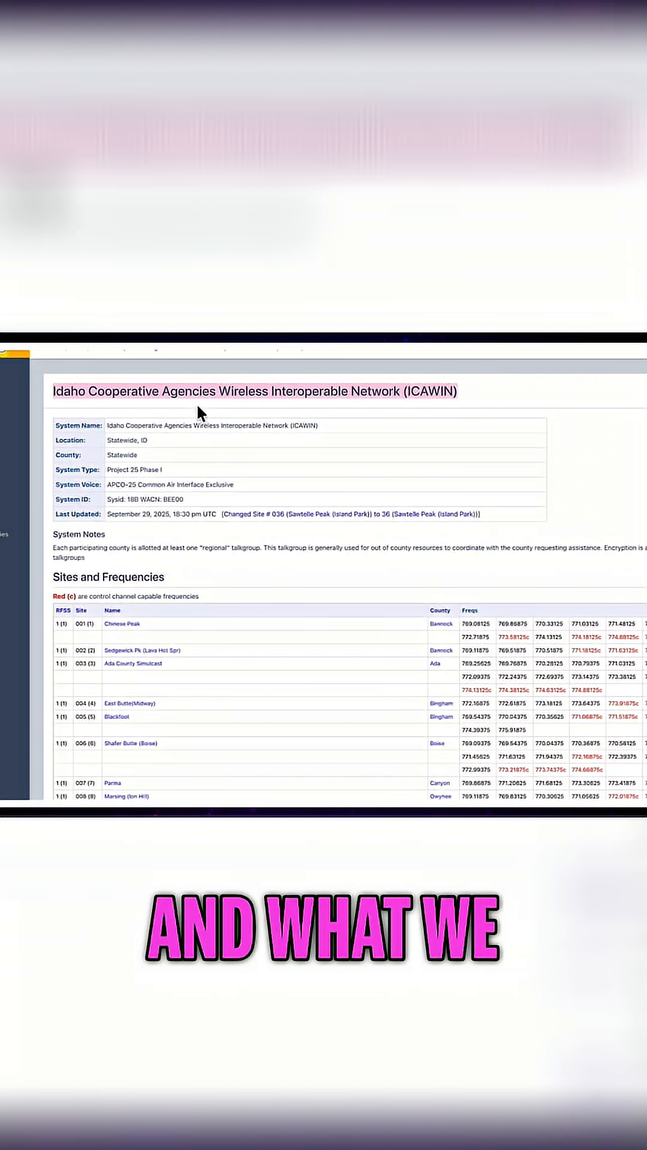
pyautogui.scroll(-3)
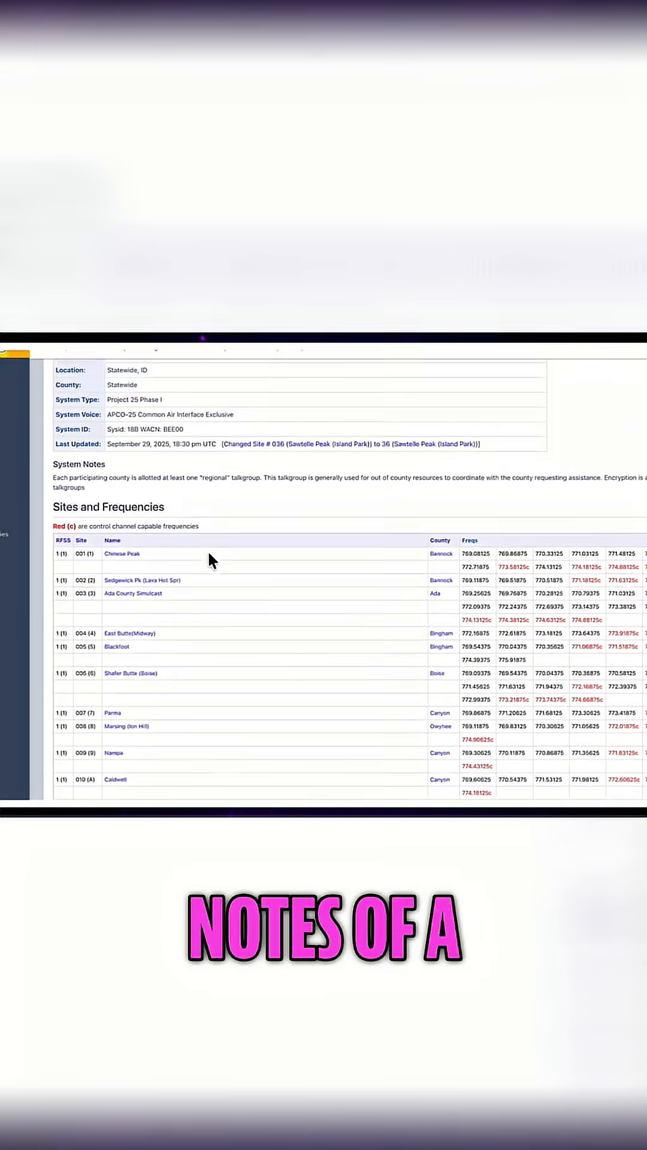
pyautogui.scroll(-3)
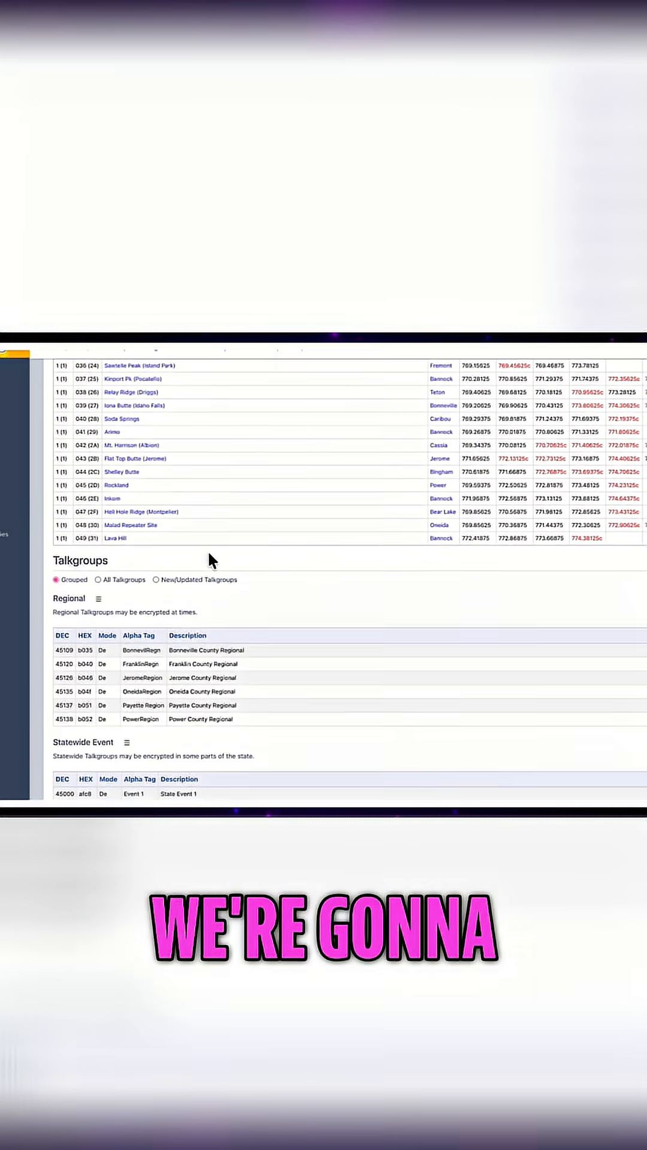
pyautogui.scroll(-3)
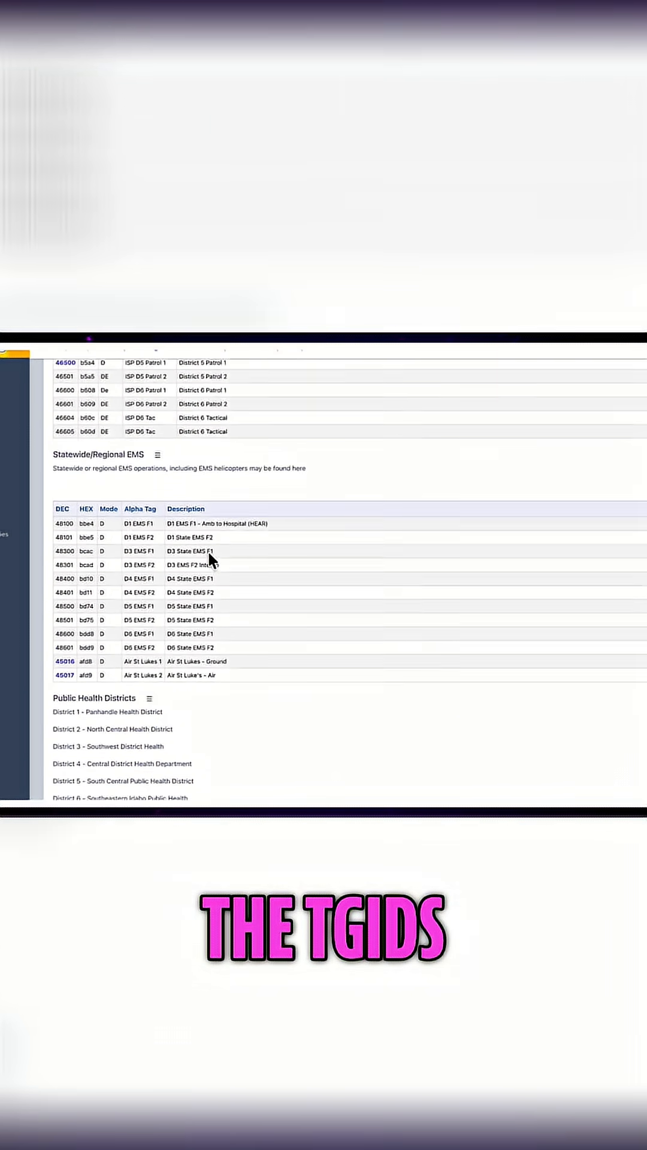
pyautogui.scroll(-3)
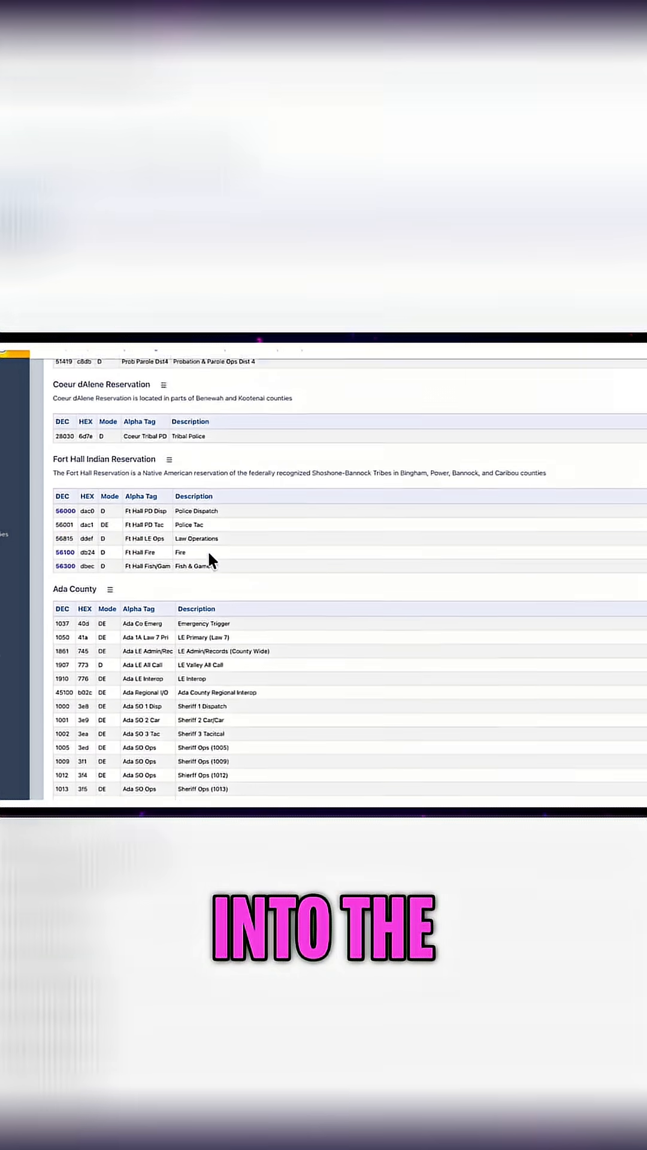
pyautogui.scroll(-3)
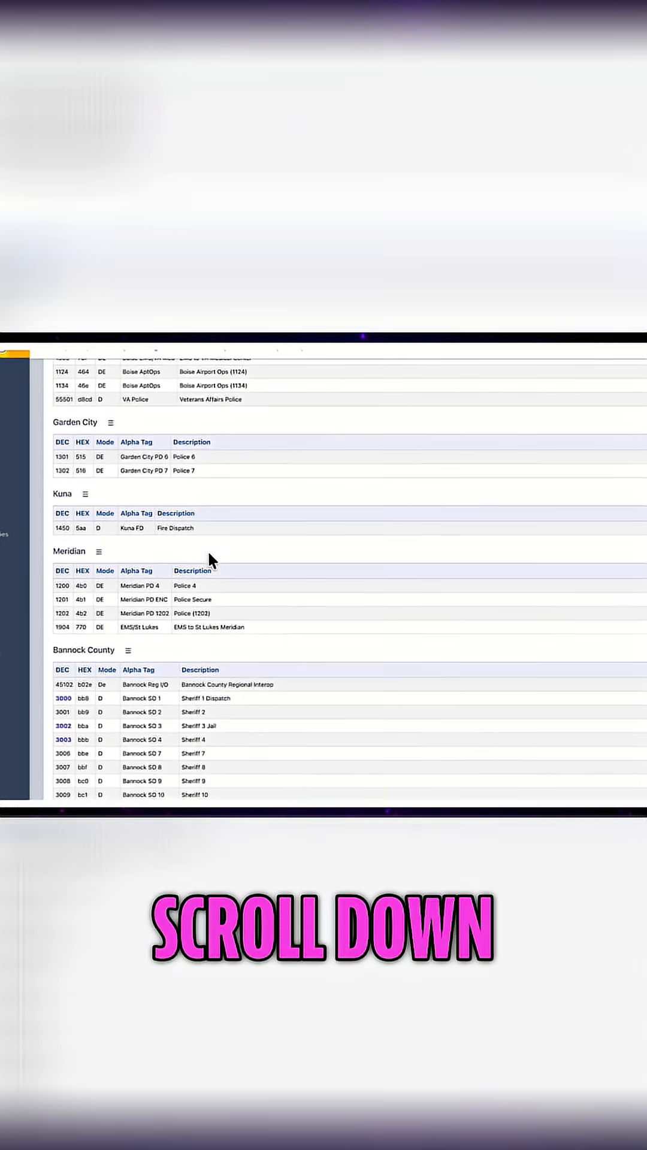
pyautogui.scroll(-3)
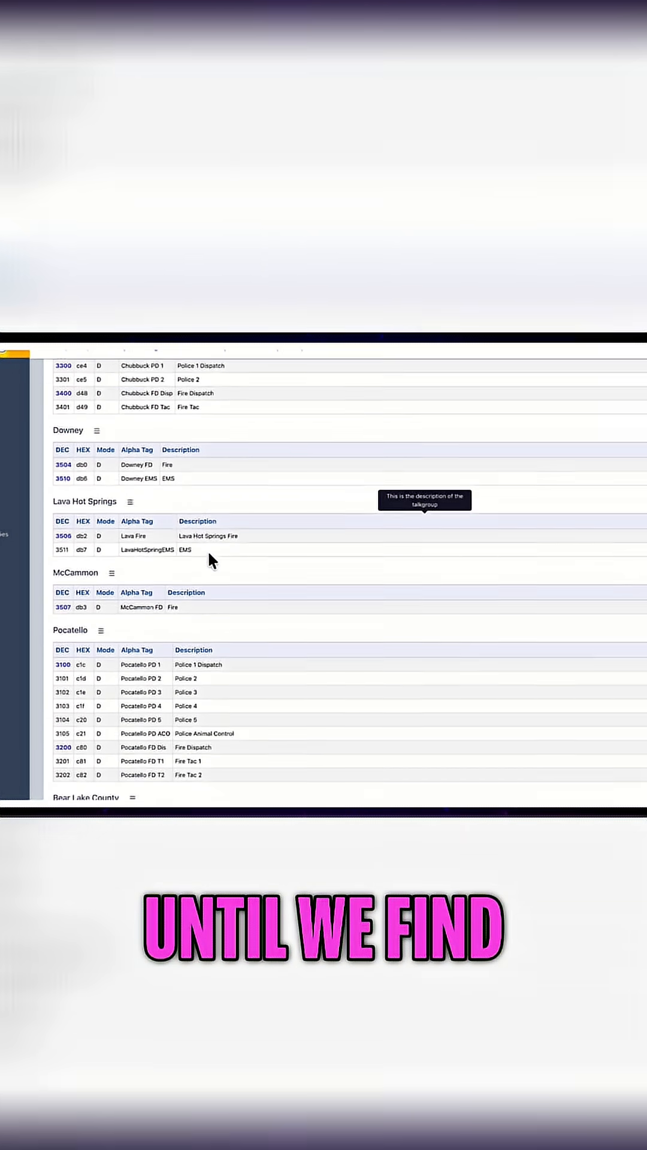
pyautogui.scroll(-3)
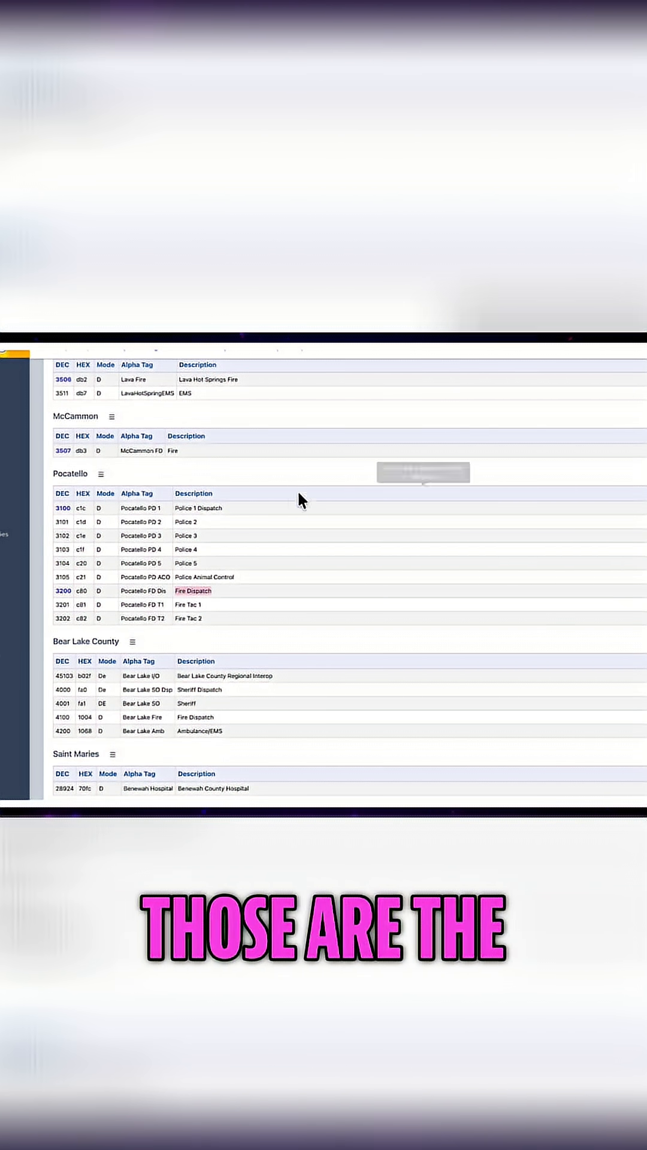
# Open the Chinese Peak site from Sites and Frequencies and view its frequencies and location data
pyautogui.scroll(-3)
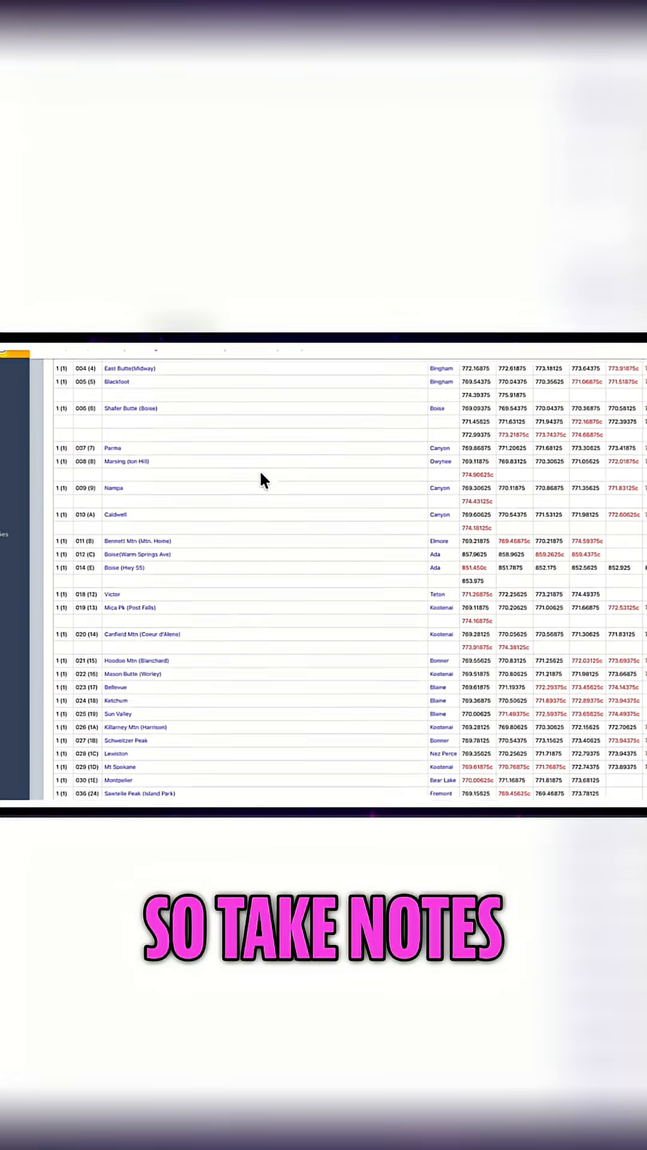
pyautogui.scroll(3)
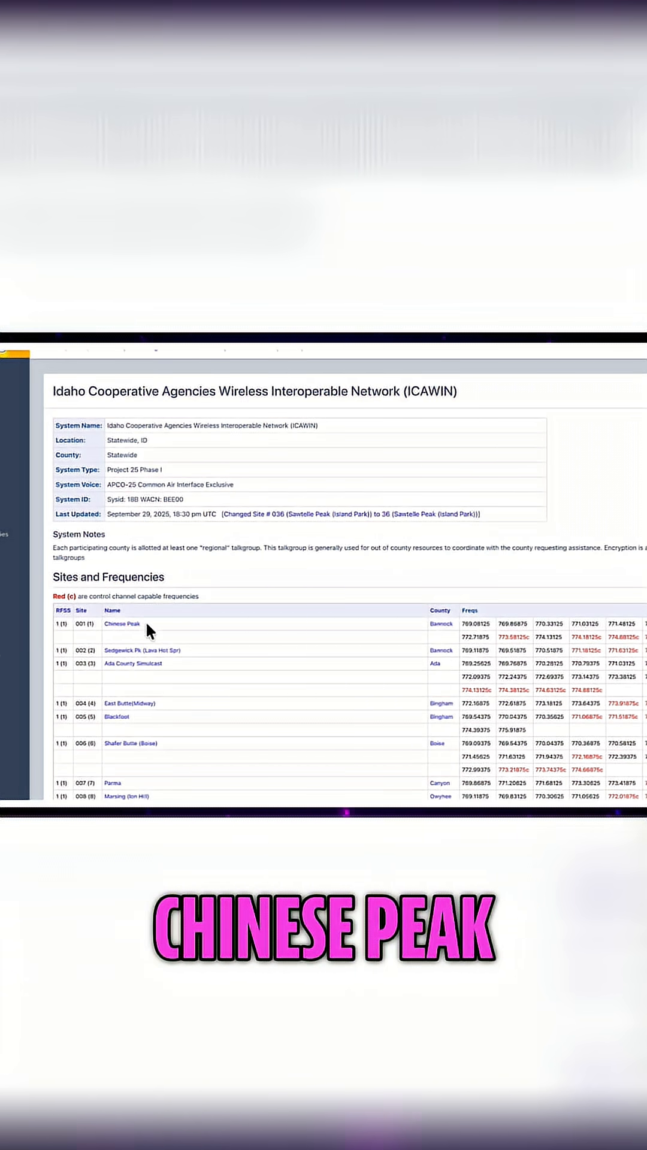
pyautogui.click(122, 624)
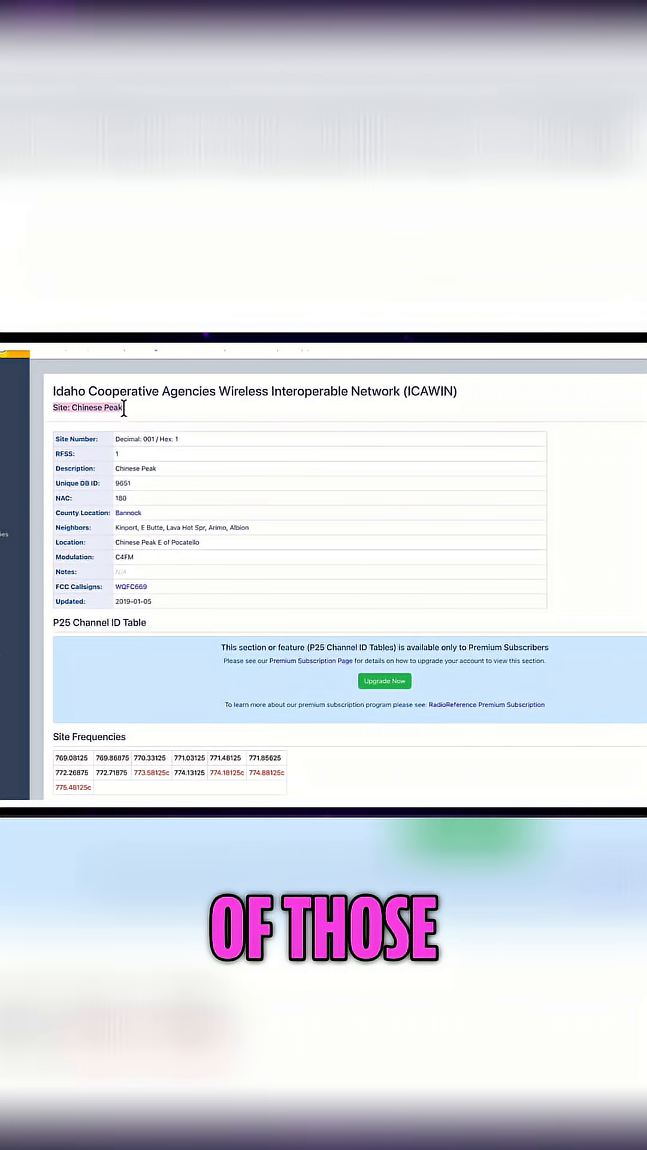
pyautogui.moveTo(154, 417)
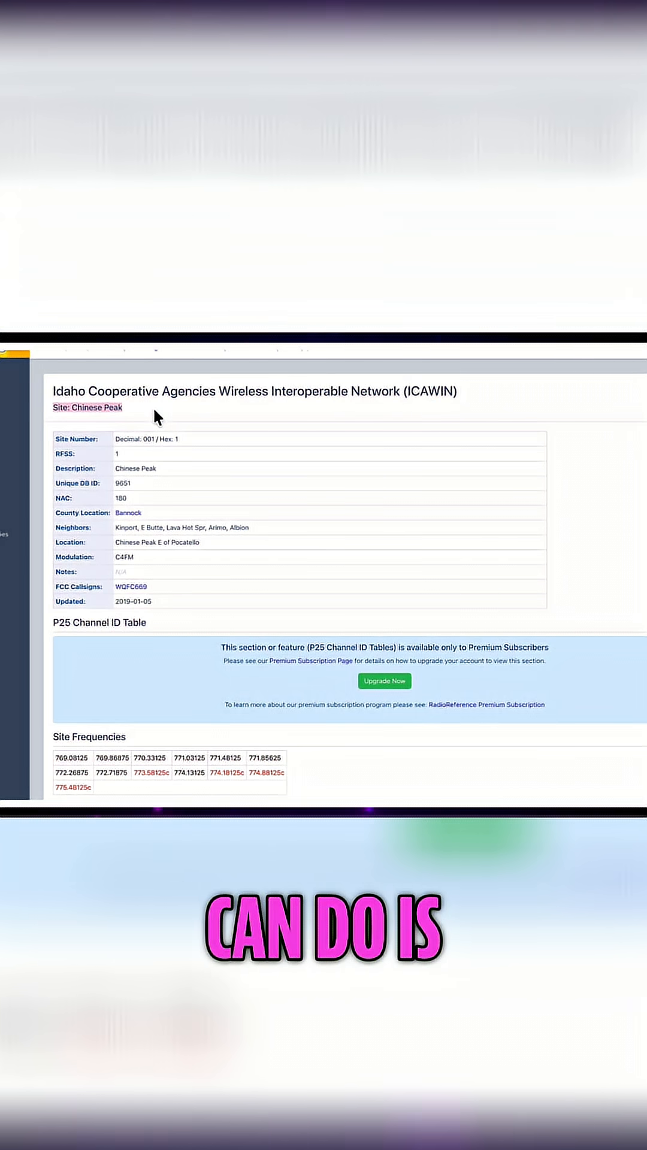
pyautogui.scroll(-3)
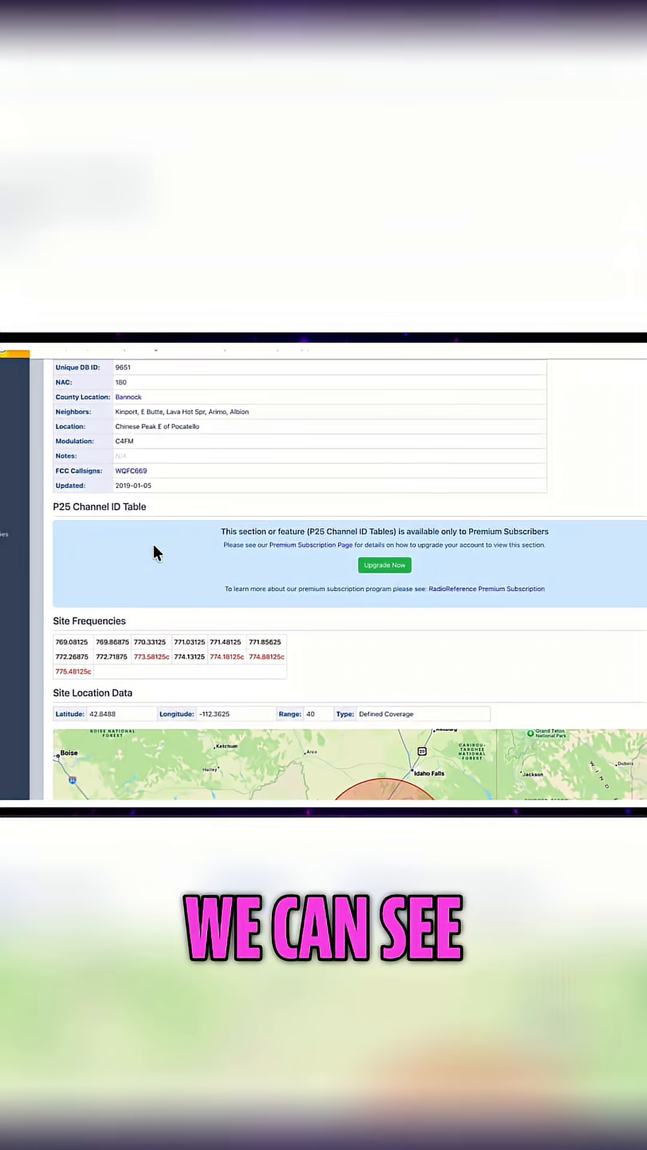